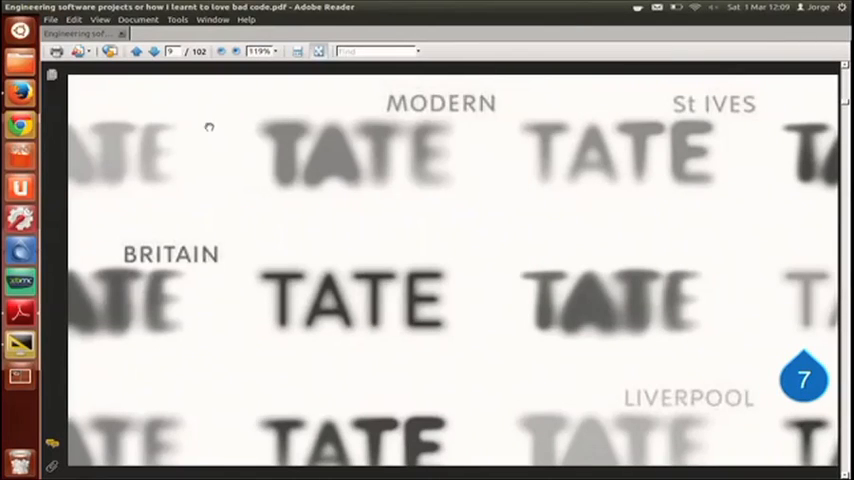
Step: Bring up the View menu with the document display options
left_click(99, 19)
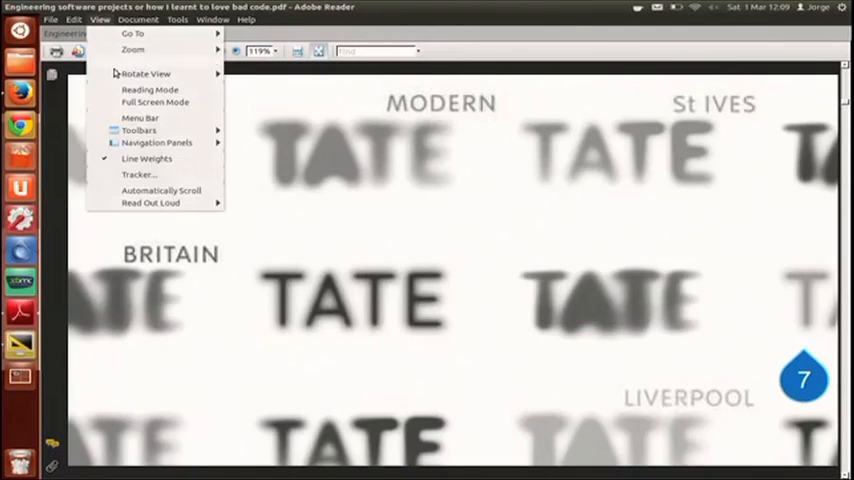
Step: Start Full Screen Mode to present the slide deck
left_click(154, 101)
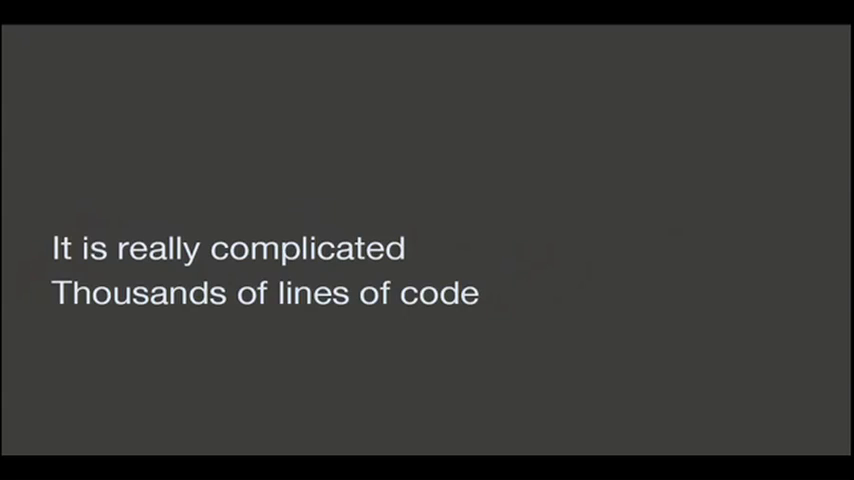
mouse_move(353, 198)
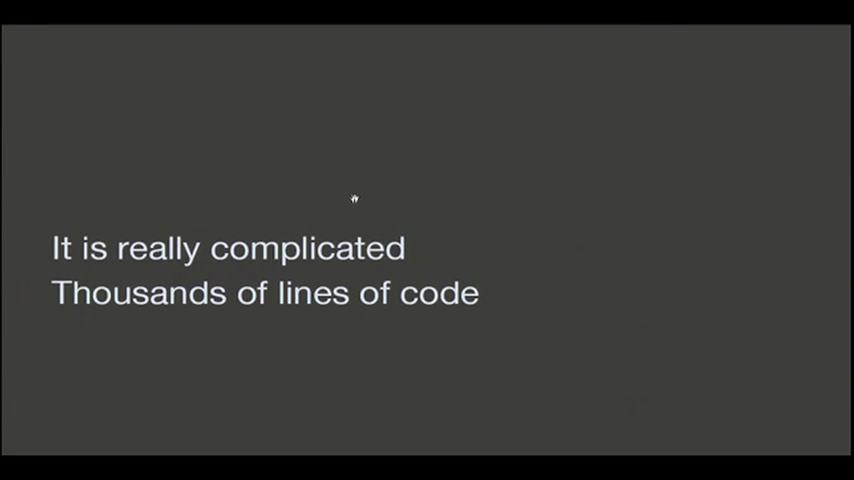